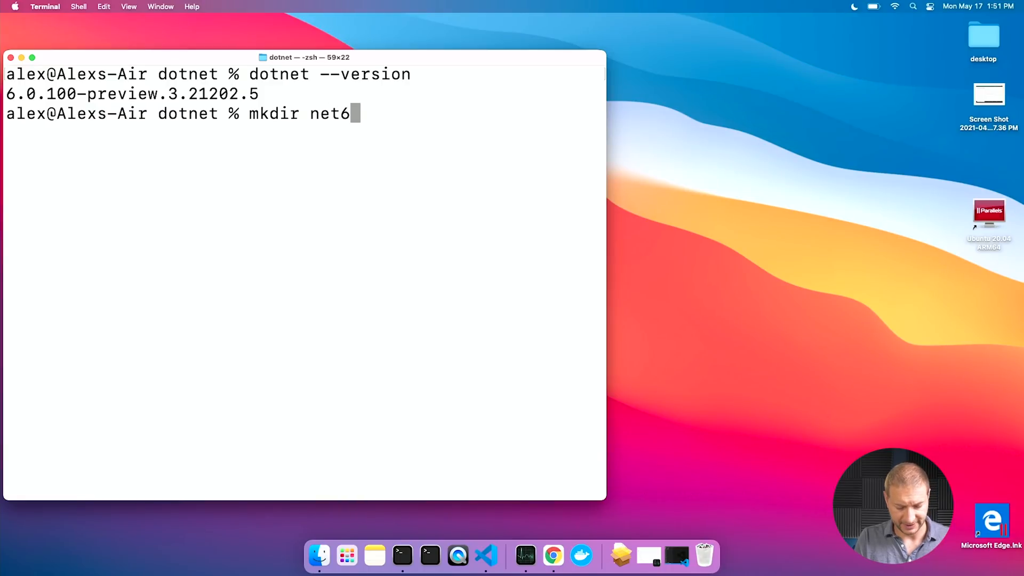
Create and enter the net6prevtest directory, then begin the dotnet scaffolding command
type("prevtest")
key("Return")
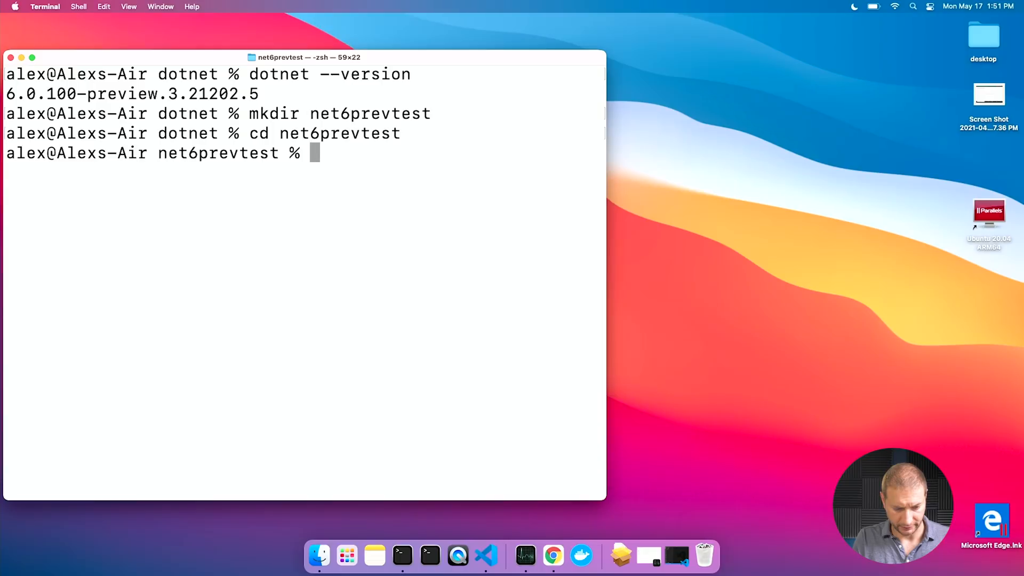
type("dot")
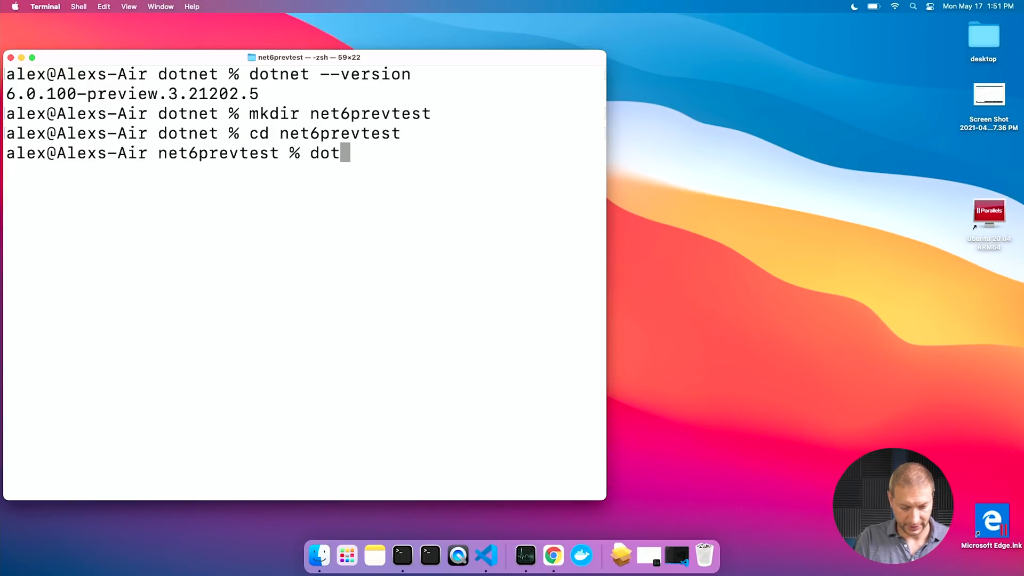